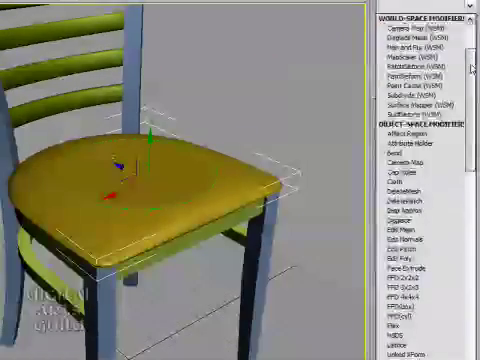
Add a Smooth modifier to the lofted seat cushion with Auto Smooth threshold 45.
{"action": "scroll", "scroll_direction": "down", "scroll_amount": 3}
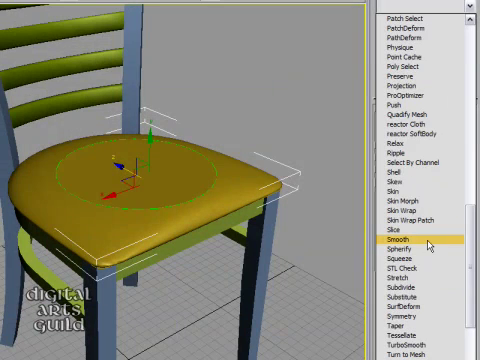
{"action": "left_click", "coordinate": [406, 239]}
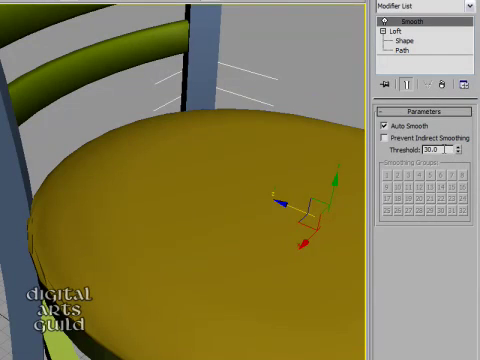
{"action": "type", "text": "45.0"}
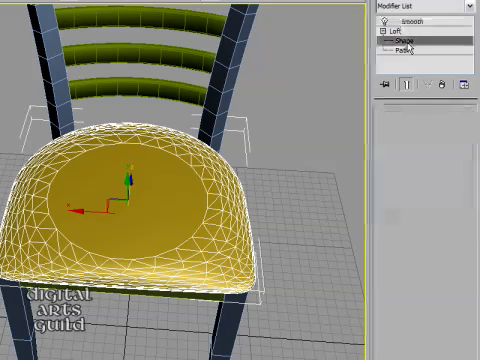
Open the cushion loft's Shape sub-object level to edit its cross-section.
{"action": "left_click", "coordinate": [400, 40]}
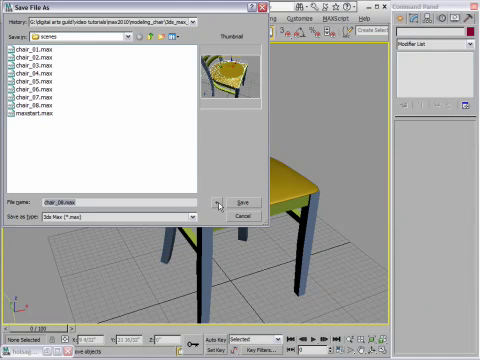
Save the chair scene as the incremented version chair_09.max.
{"action": "left_click", "coordinate": [237, 200]}
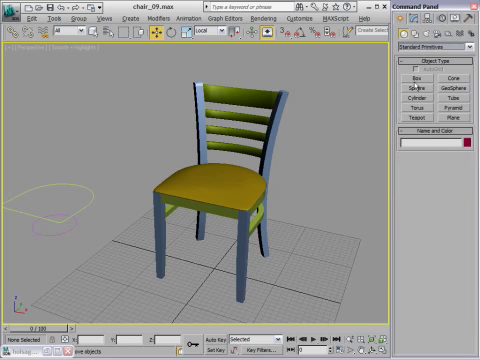
Create a thin box, about 17 by 15 with height 2, between the front legs.
{"action": "left_click", "coordinate": [420, 76]}
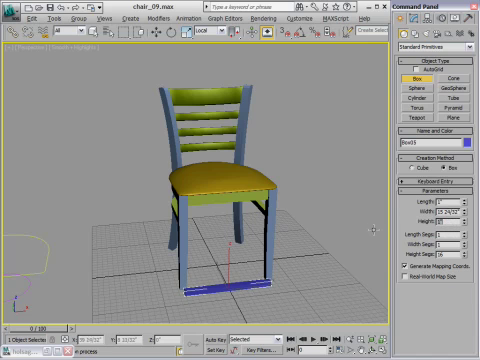
{"action": "mouse_move", "coordinate": [253, 326]}
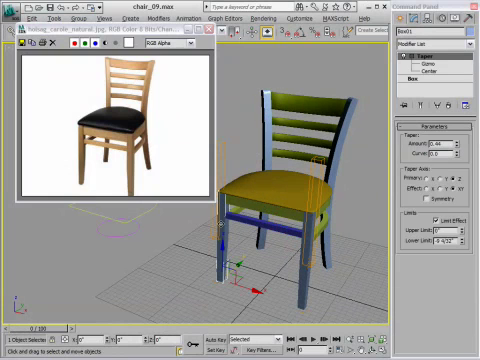
Taper the front leg with Amount 0.44 and Limit Effect enabled.
{"action": "left_click", "coordinate": [412, 75]}
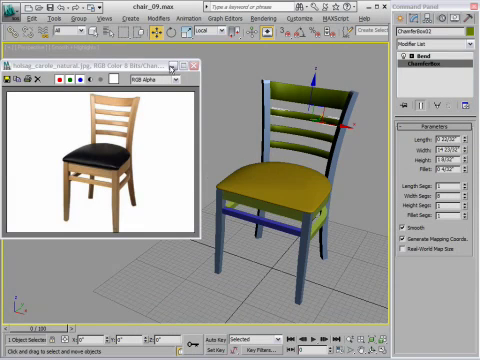
Close the chair reference photo window.
{"action": "left_click", "coordinate": [207, 62]}
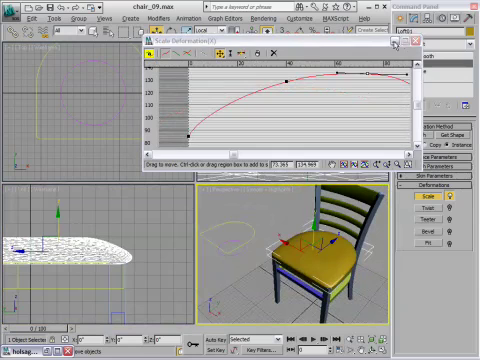
Close the Scale deformation editor and set cushion skin to 10 shape steps, 1 path step.
{"action": "left_click", "coordinate": [290, 52]}
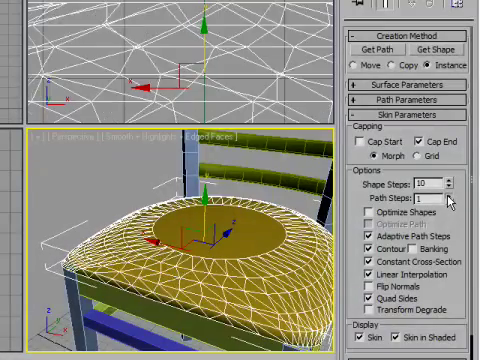
{"action": "left_click", "coordinate": [450, 199]}
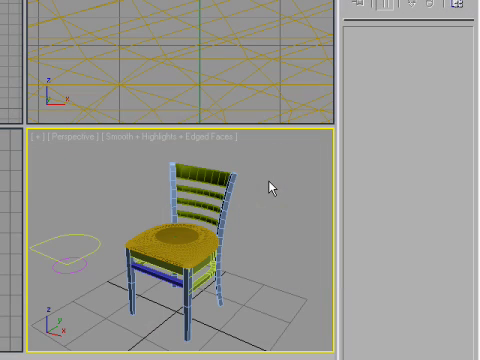
{"action": "mouse_move", "coordinate": [242, 170]}
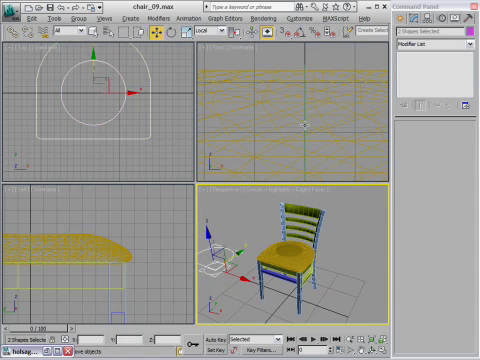
{"action": "mouse_move", "coordinate": [308, 121]}
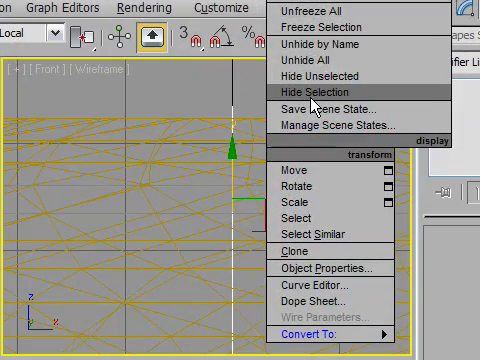
Hide the cushion's profile and path shapes with Hide Selection.
{"action": "left_click", "coordinate": [308, 90]}
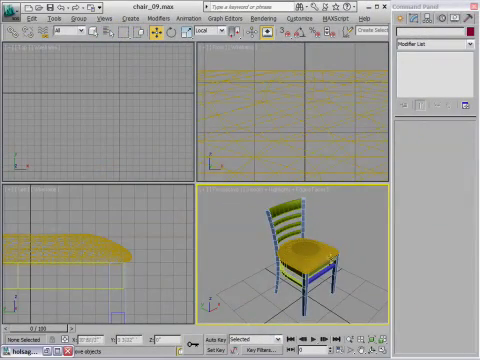
Convert the extruded Rectangle01 seat-frame part to an Editable Poly.
{"action": "left_click_drag", "start_coordinate": [300, 250], "coordinate": [310, 270]}
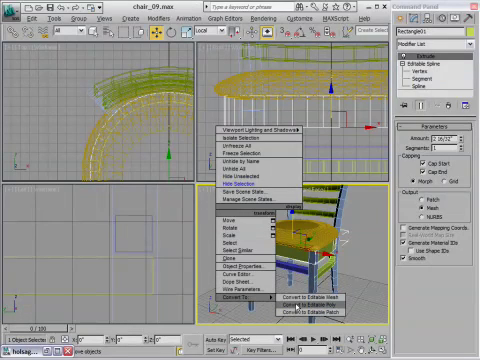
{"action": "left_click", "coordinate": [316, 299]}
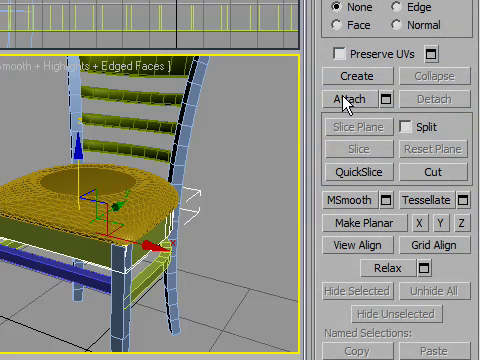
Start Attach on the seat-frame Editable Poly to join the other frame parts.
{"action": "left_click", "coordinate": [352, 99]}
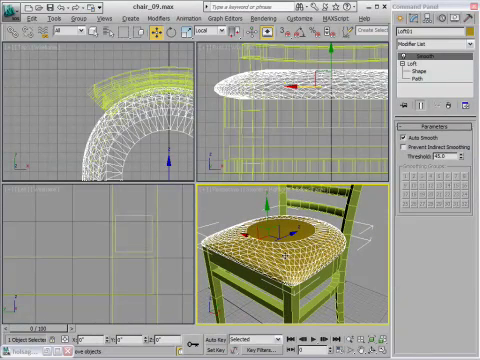
Convert the smoothed Loft01 cushion to an editable object, then bring up the save menu for a new version.
{"action": "right_click", "coordinate": [300, 250]}
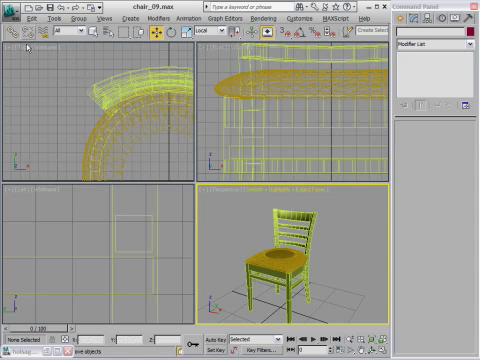
{"action": "left_click", "coordinate": [10, 18]}
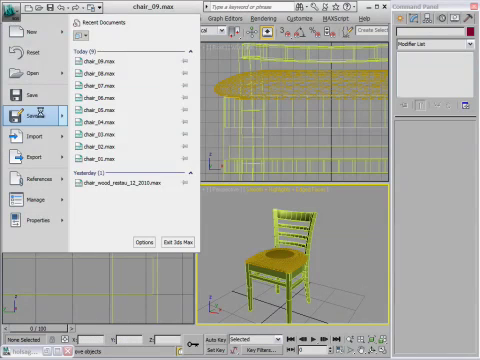